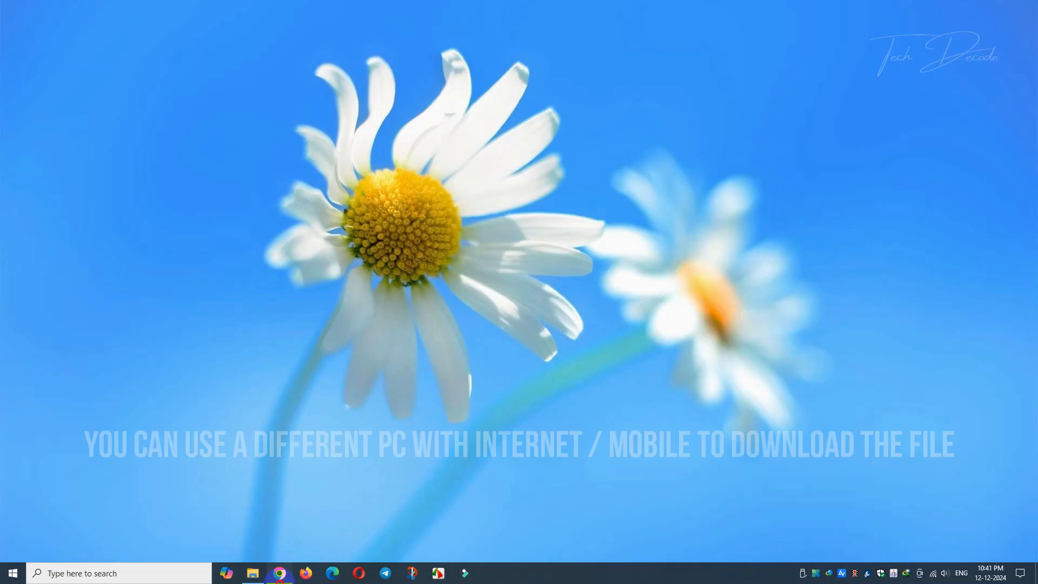
# - Launch the Chrome browser from the taskbar to look up Zebronics
pyautogui.click(280, 573)
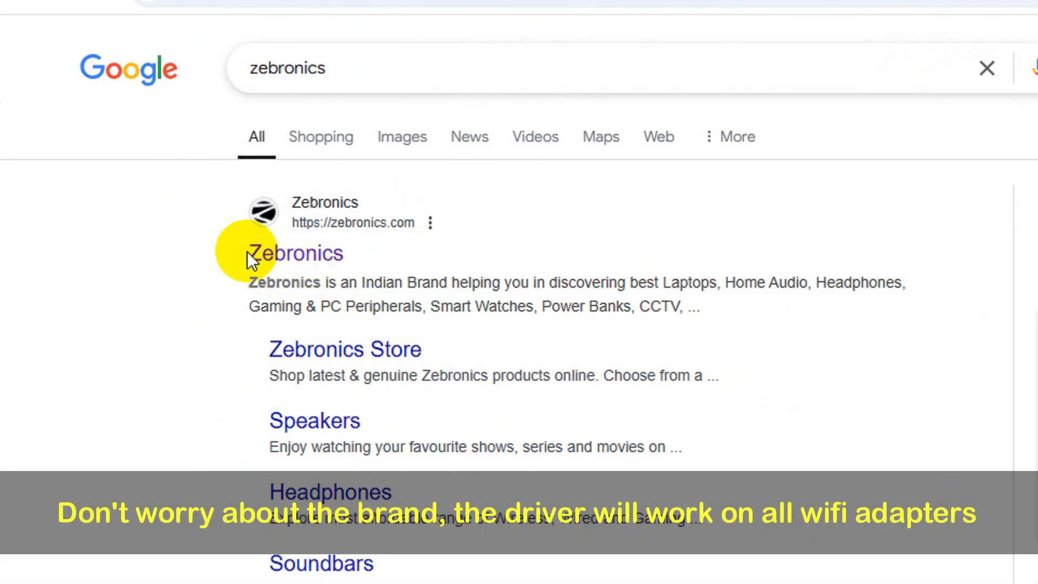
# - From zebronics.com Driver Downloads, search 150 and download the ZEB-USB150WF MEDIATEK driver zip
pyautogui.click(294, 253)
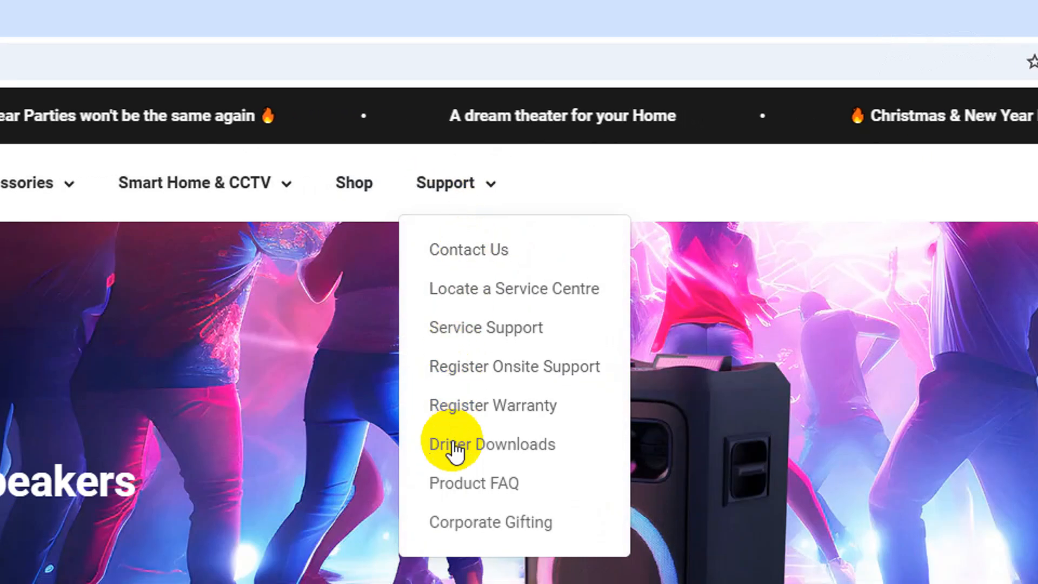
pyautogui.click(491, 443)
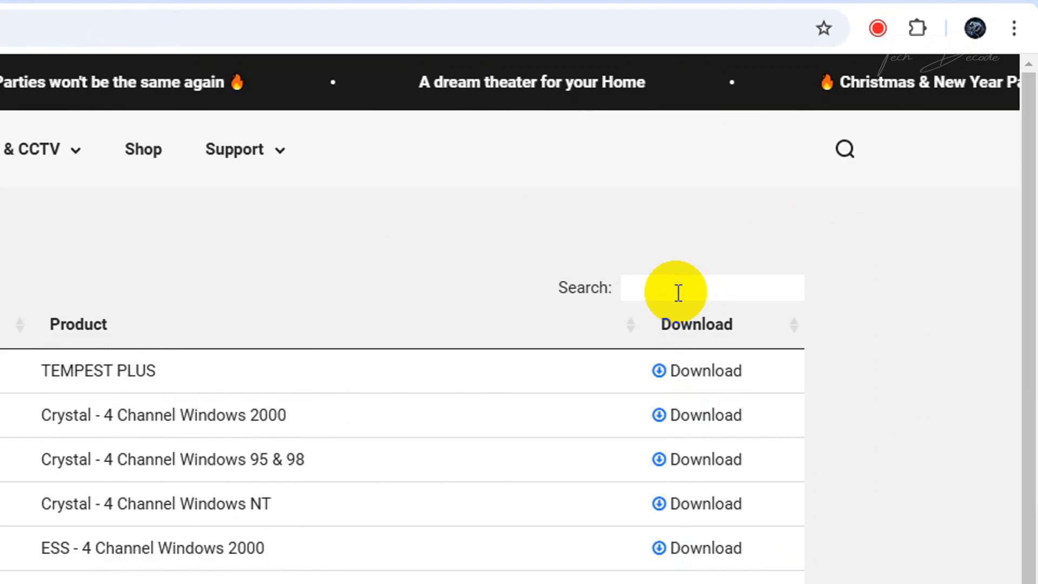
pyautogui.write('50')
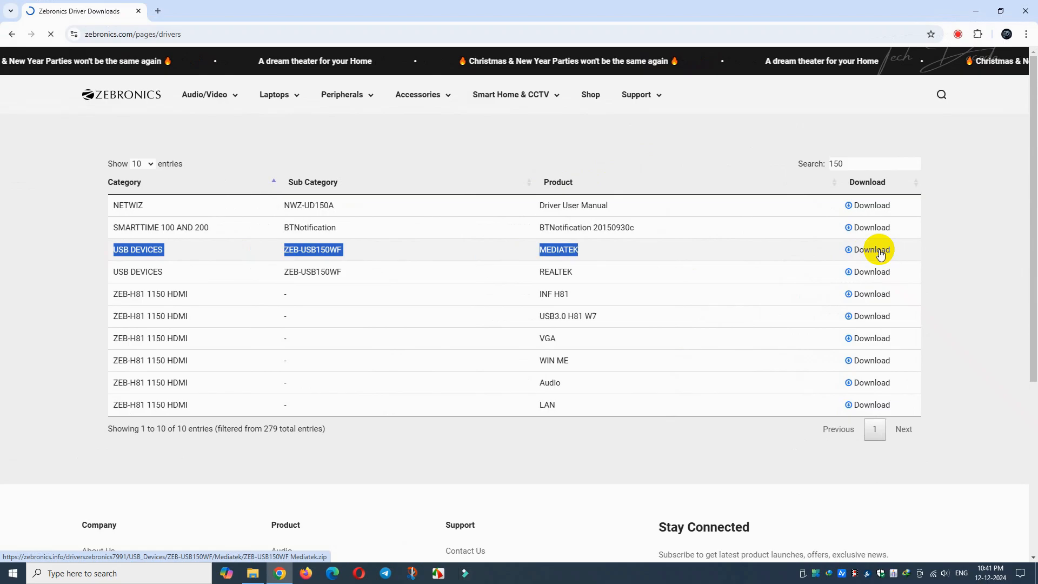
pyautogui.click(870, 250)
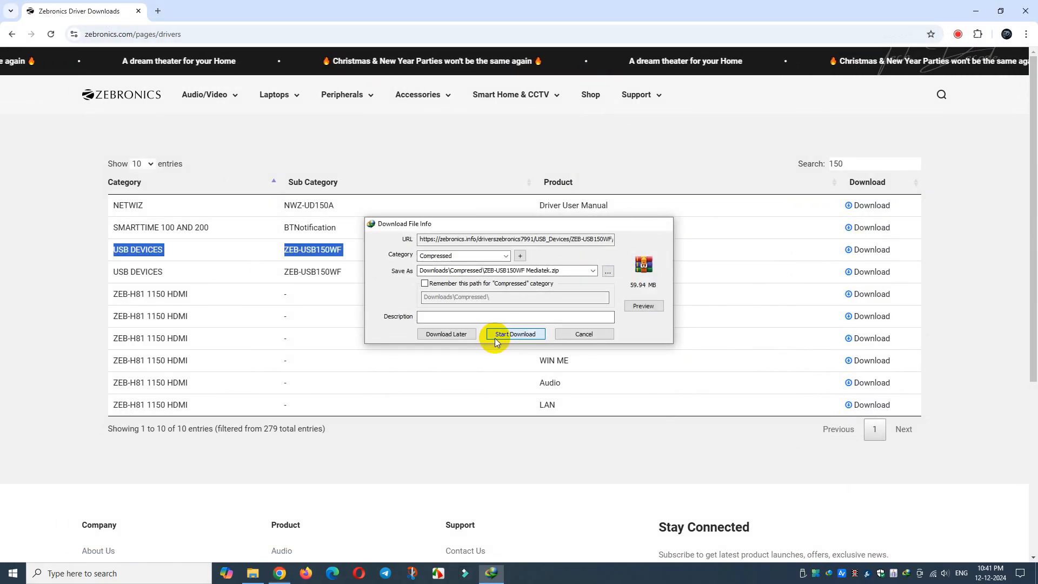
pyautogui.click(514, 334)
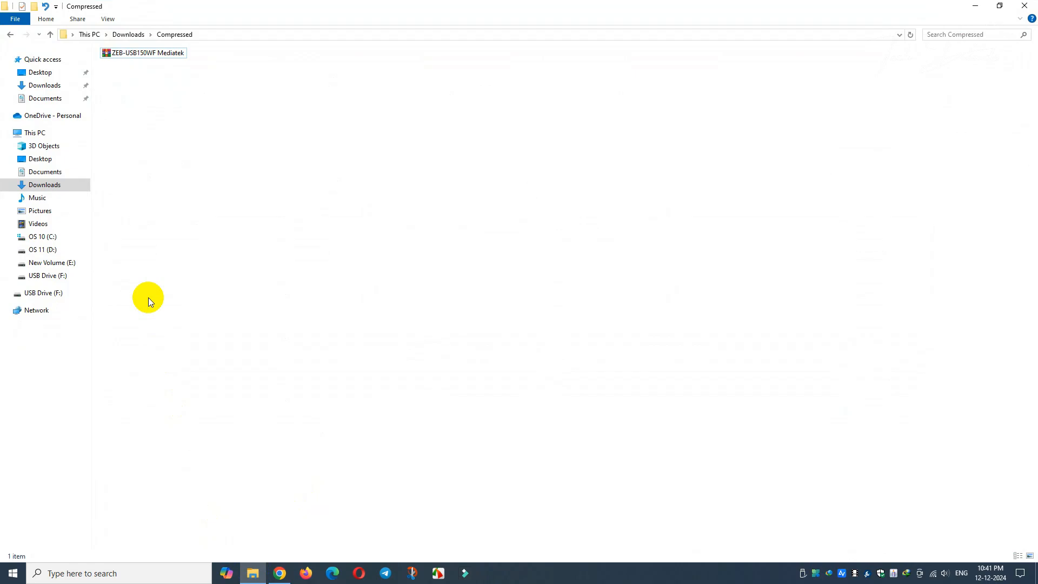
# - Send the ZEB-USB150WF Mediatek zip to USB Drive (F:) via Send to
pyautogui.rightClick(143, 53)
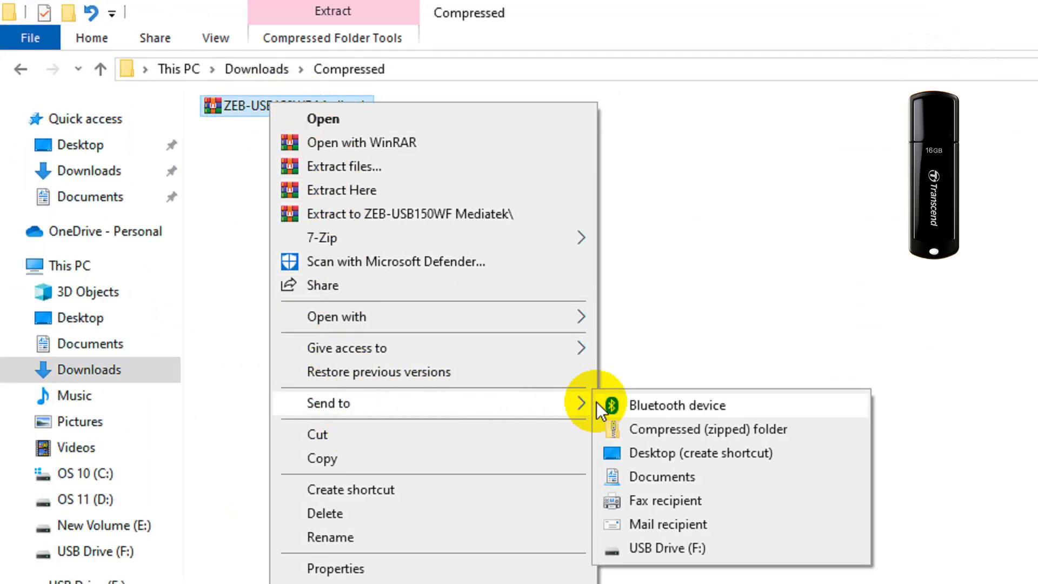
pyautogui.click(666, 547)
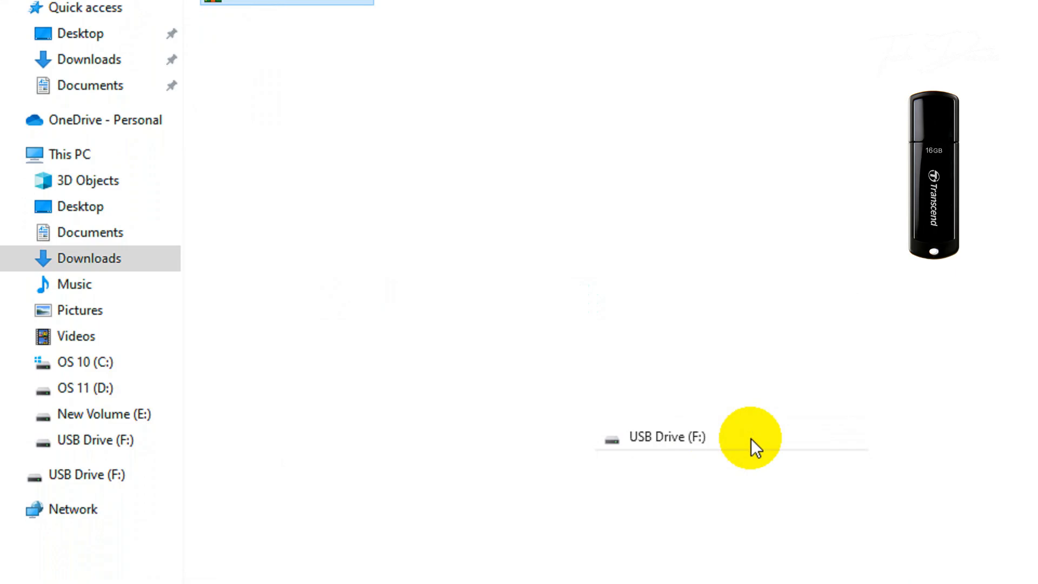
pyautogui.doubleClick(666, 437)
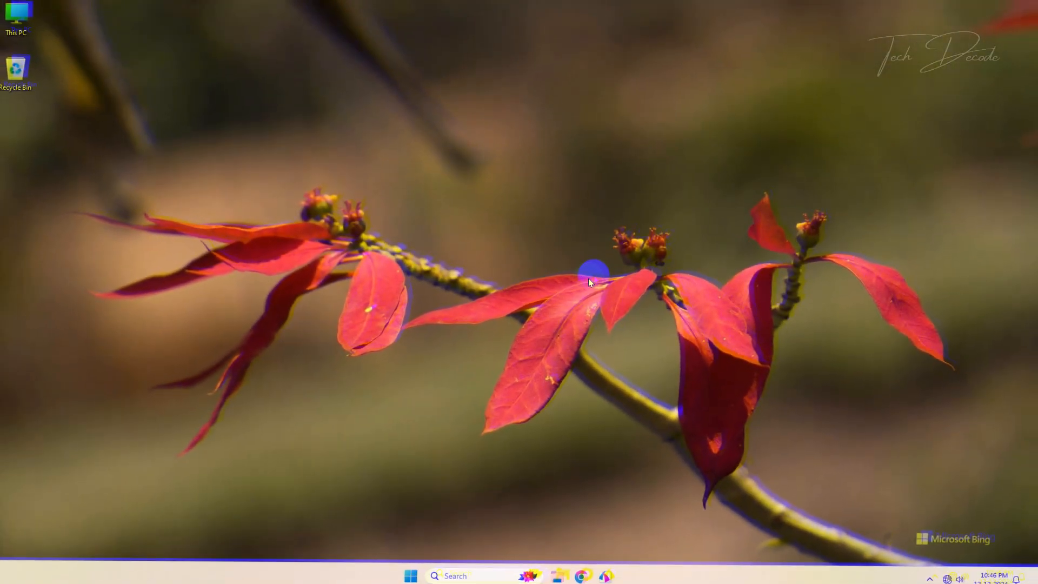
# - Copy the driver zip from USB Drive (F:) in This PC onto the desktop
pyautogui.click(19, 23)
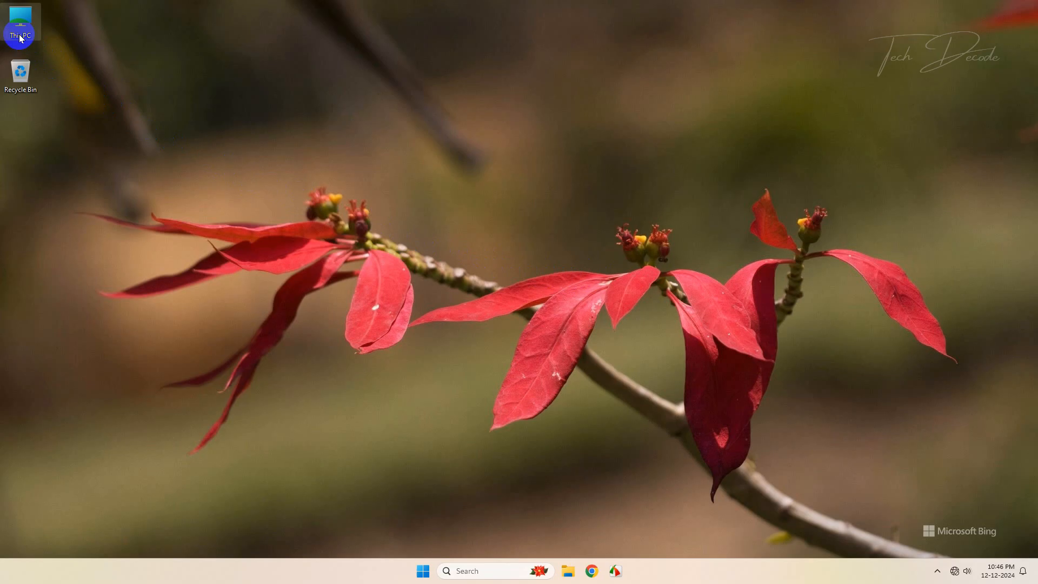
pyautogui.doubleClick(20, 20)
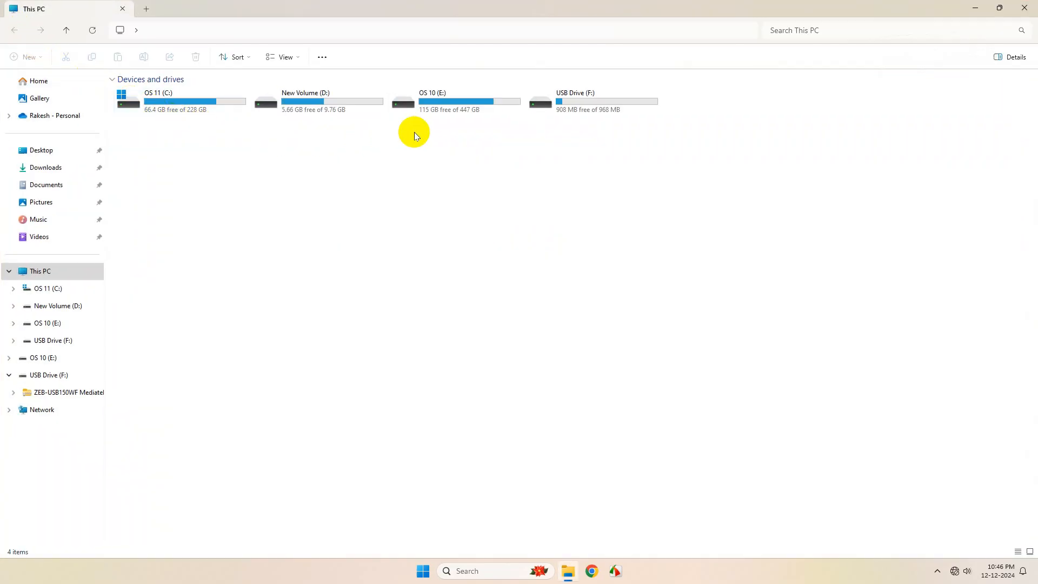
pyautogui.doubleClick(574, 99)
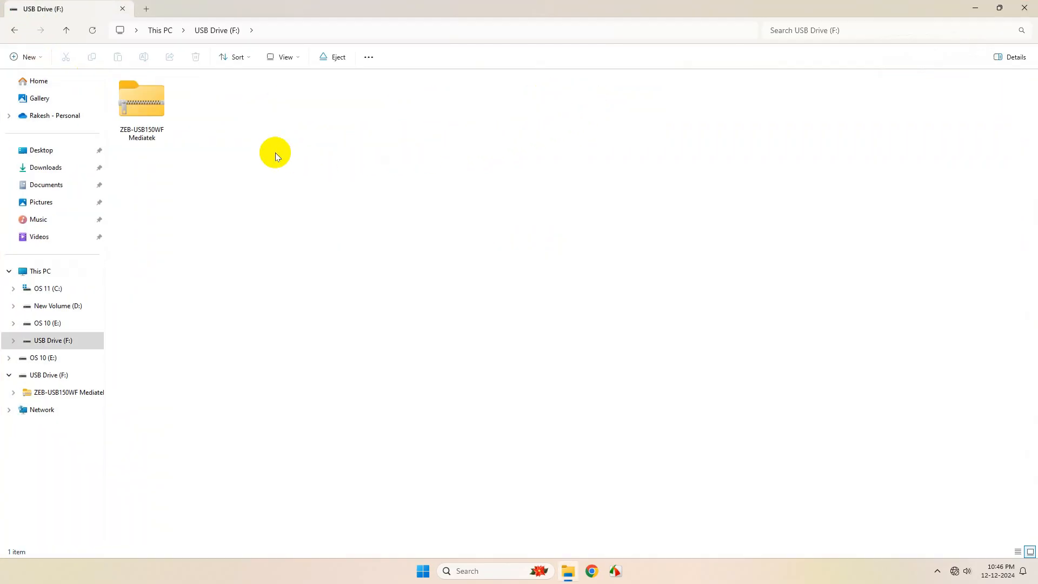
pyautogui.rightClick(141, 100)
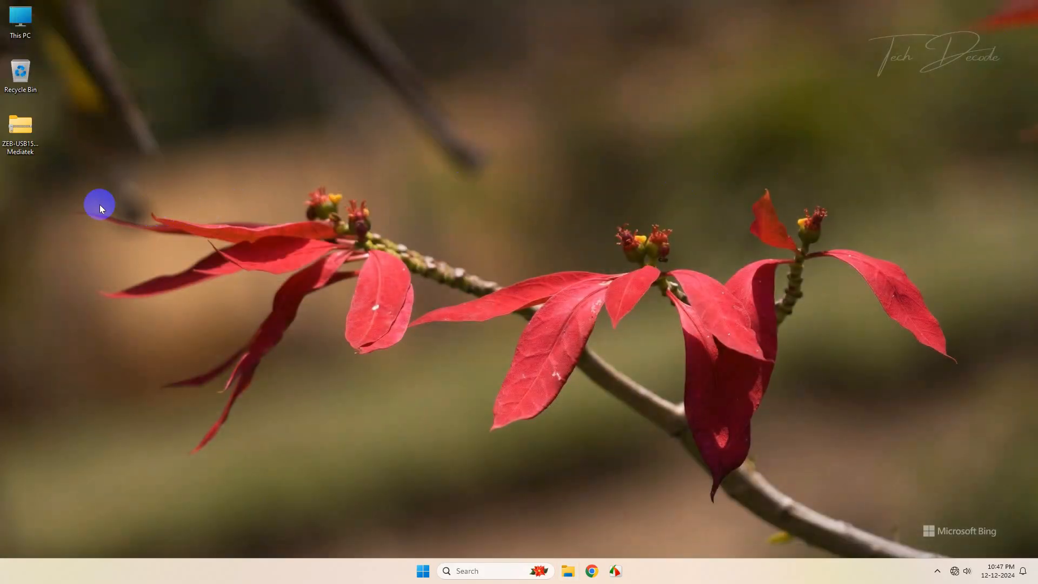
# - Extract the desktop zip here and open the extracted ZEB-USB150WF Mediatek folder
pyautogui.rightClick(19, 126)
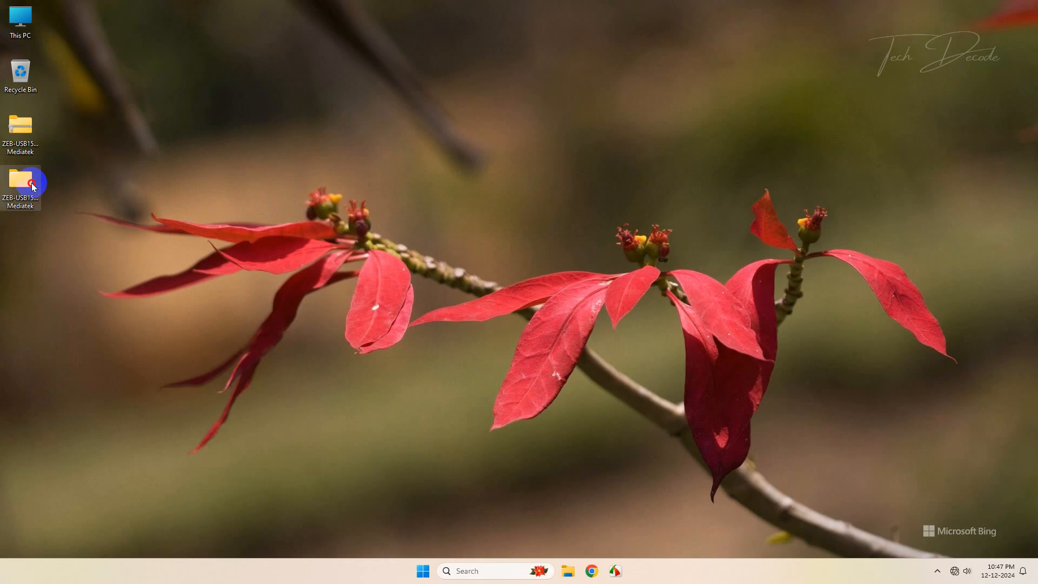
pyautogui.doubleClick(21, 182)
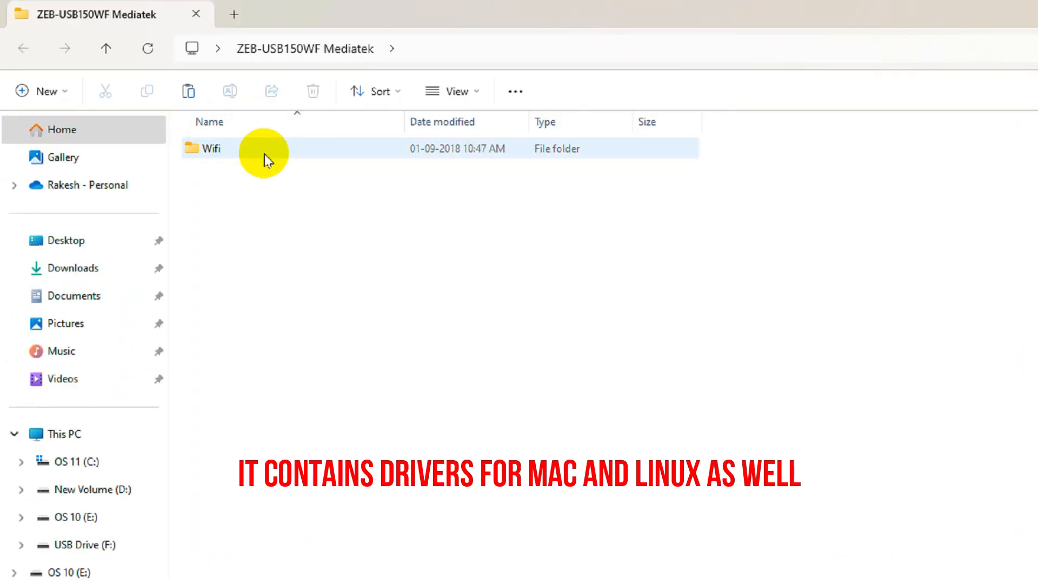
# - In Wifi > windows folder, run the IS_Setup installer as administrator
pyautogui.doubleClick(210, 148)
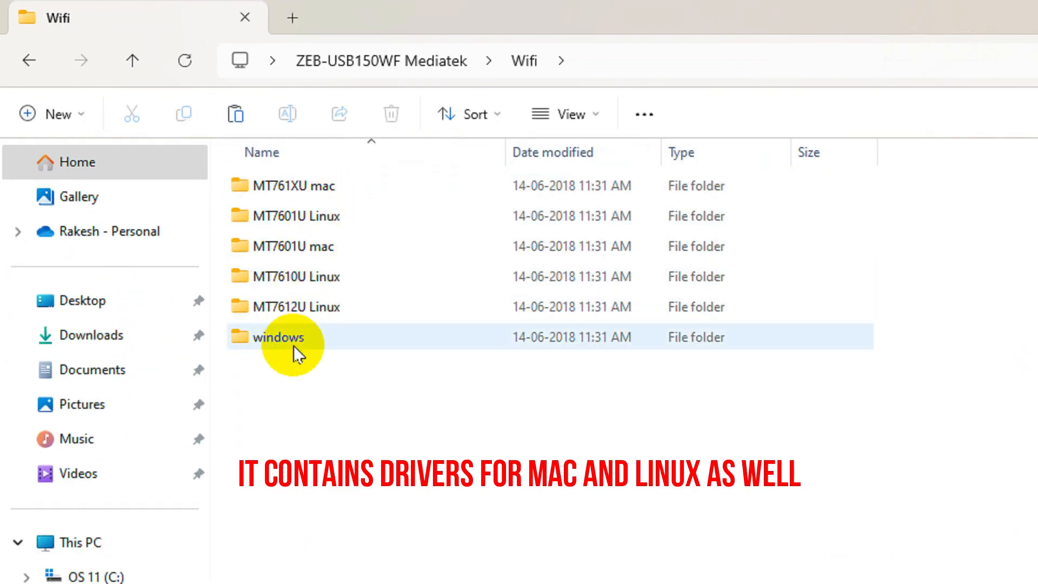
pyautogui.doubleClick(274, 337)
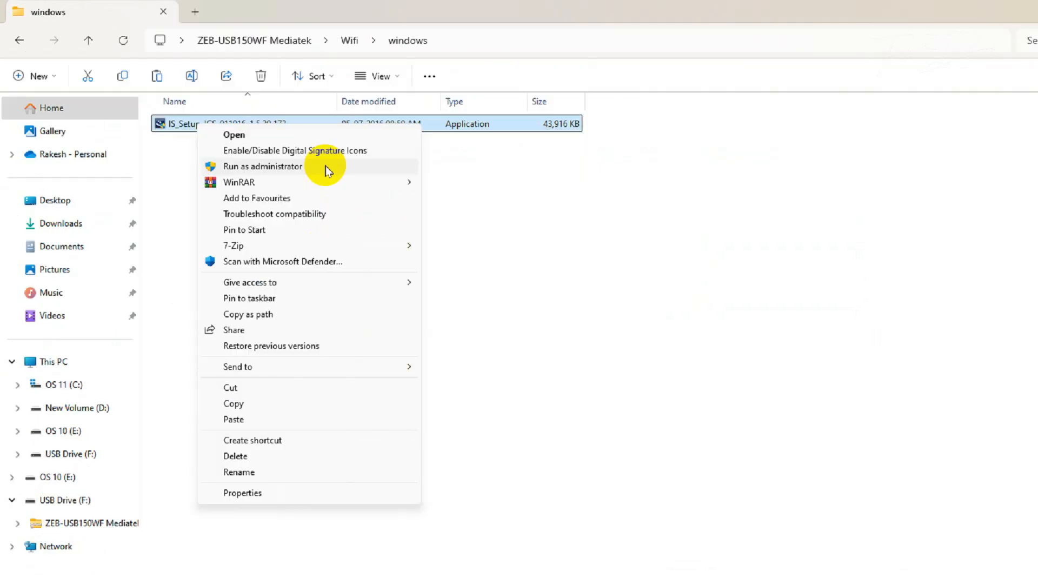
pyautogui.click(262, 166)
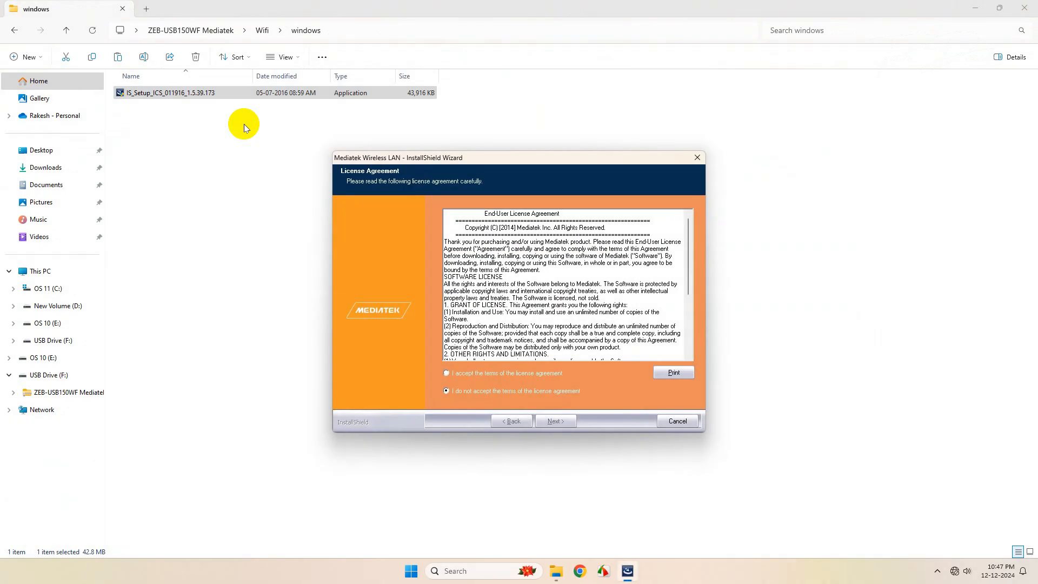
# - Accept the license, install the driver with Mediatek WLAN Utility, and finish the wizard
pyautogui.click(445, 373)
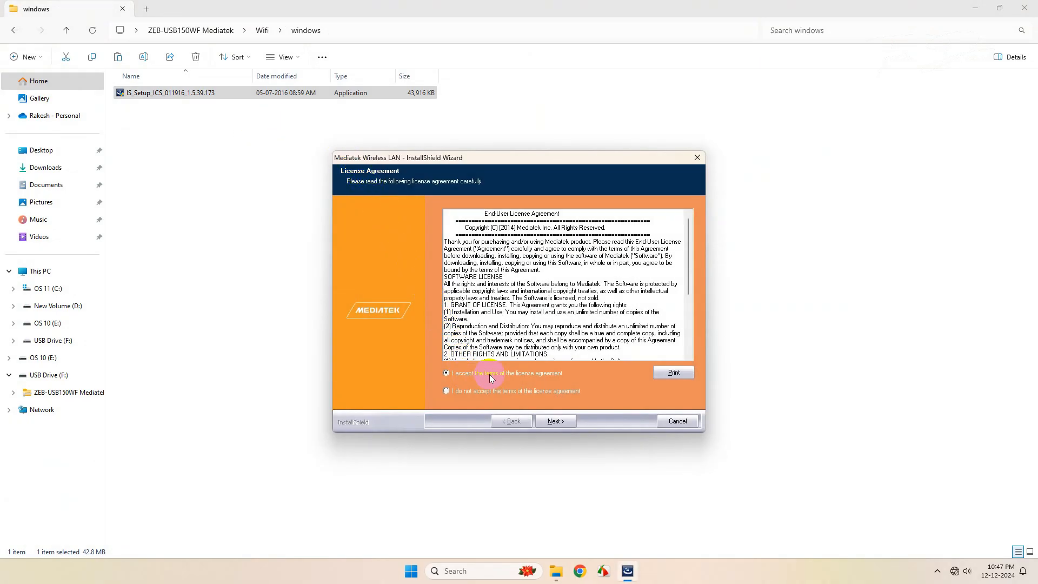
pyautogui.click(555, 420)
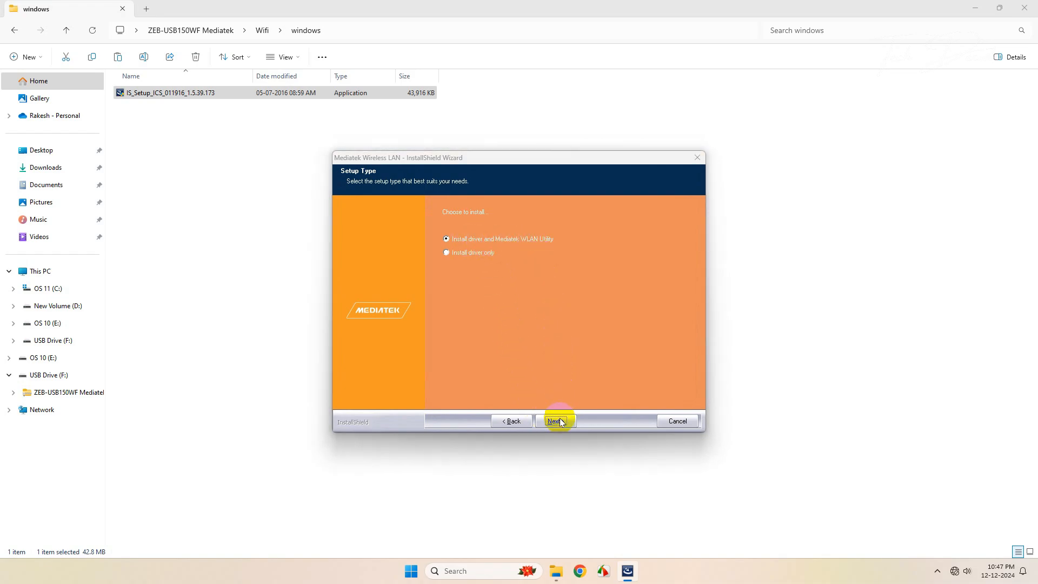
pyautogui.click(555, 420)
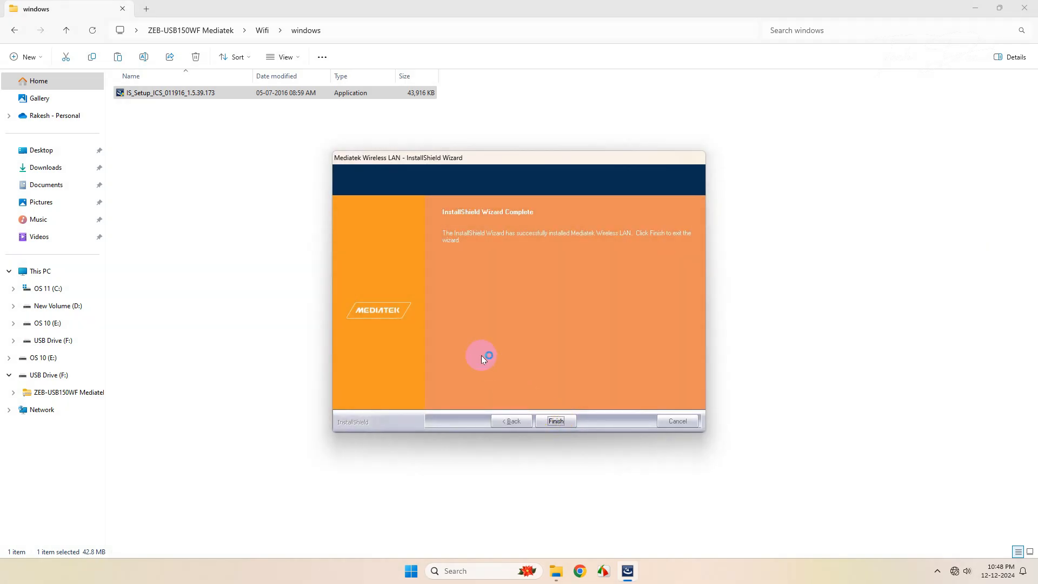
pyautogui.moveTo(623, 247)
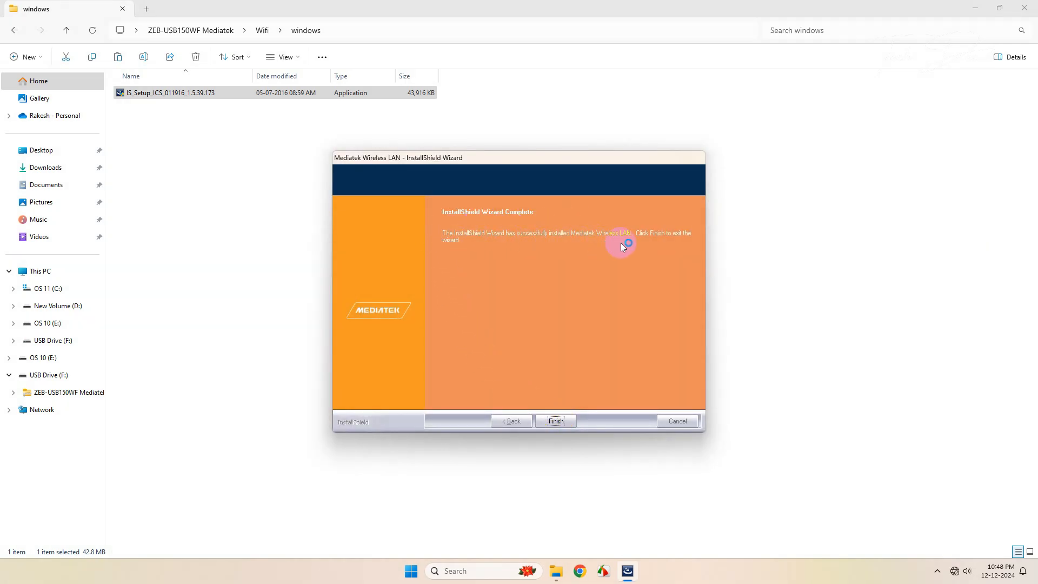
pyautogui.click(555, 421)
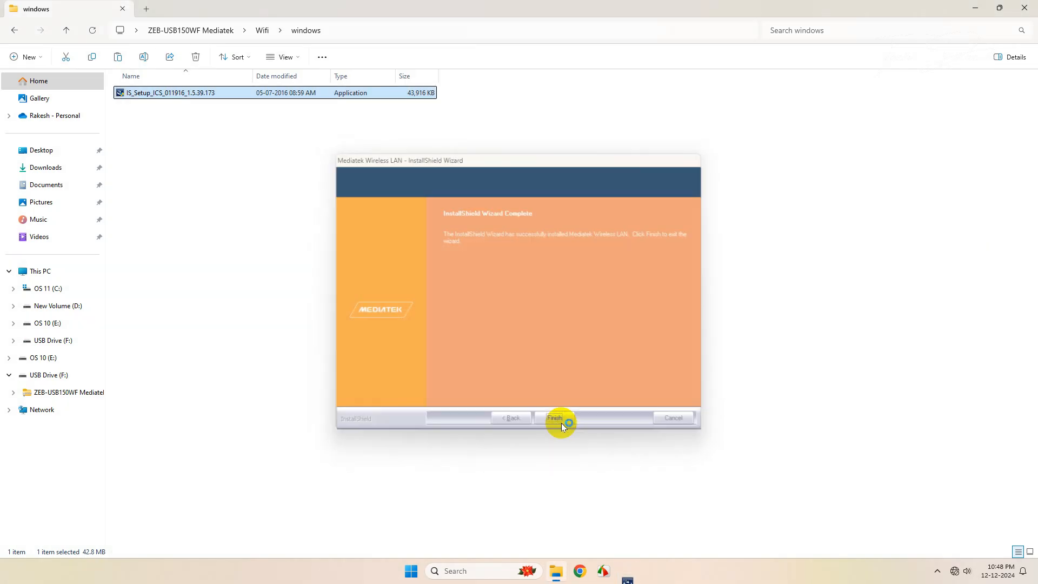
# - Review the MediaTek WLAN Utility status (no connection) and close it
pyautogui.click(554, 417)
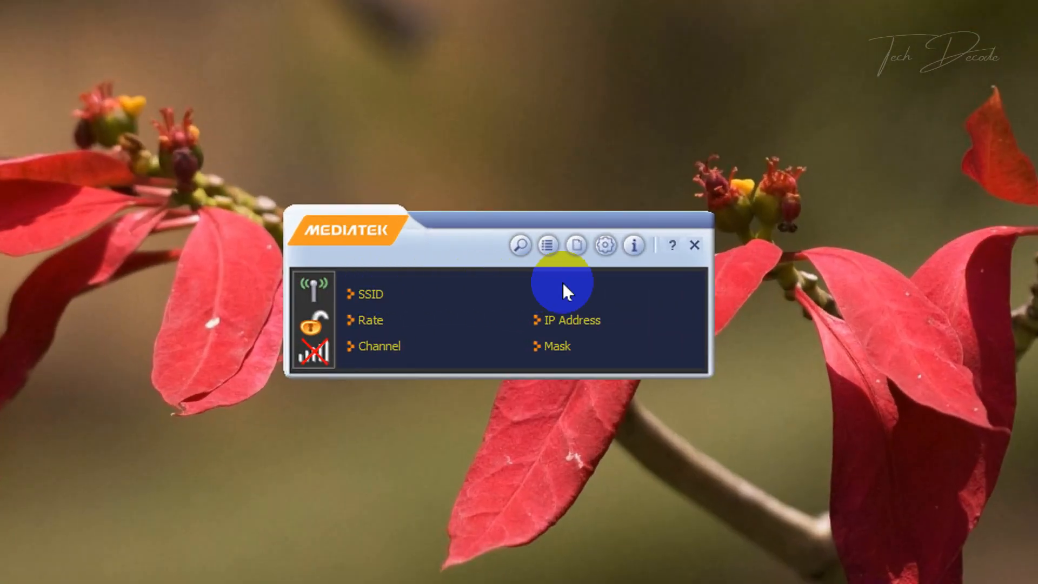
pyautogui.moveTo(529, 305)
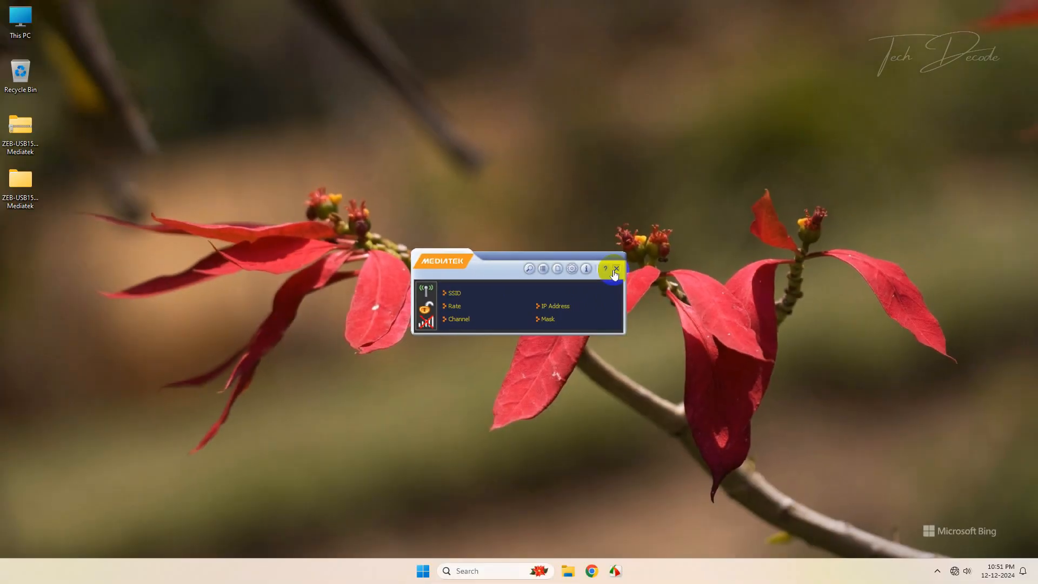
pyautogui.click(614, 268)
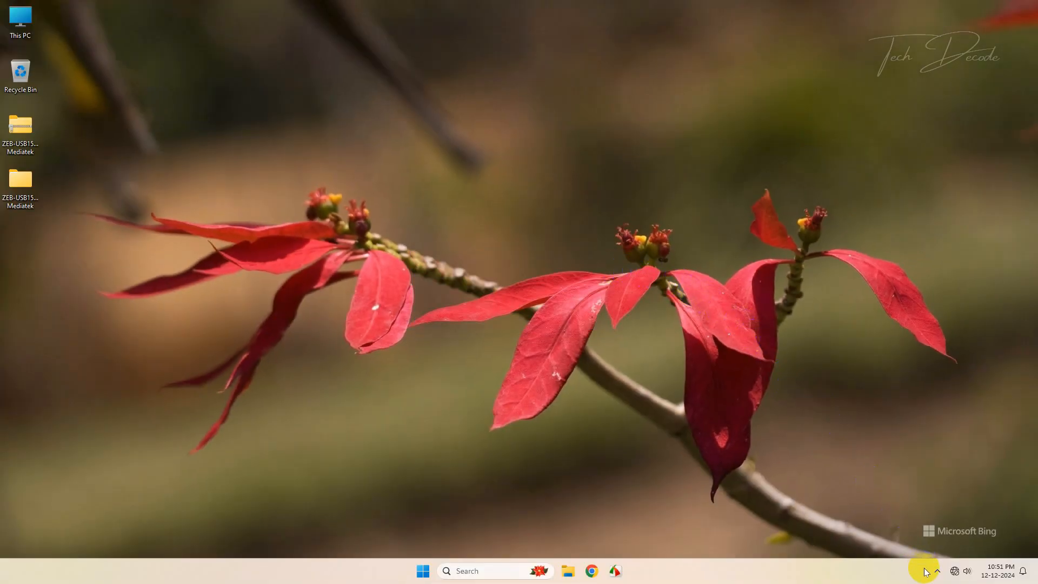
# - Connect to the JioFiber-gxYUf Wi-Fi network from Quick Settings with its security key
pyautogui.click(964, 571)
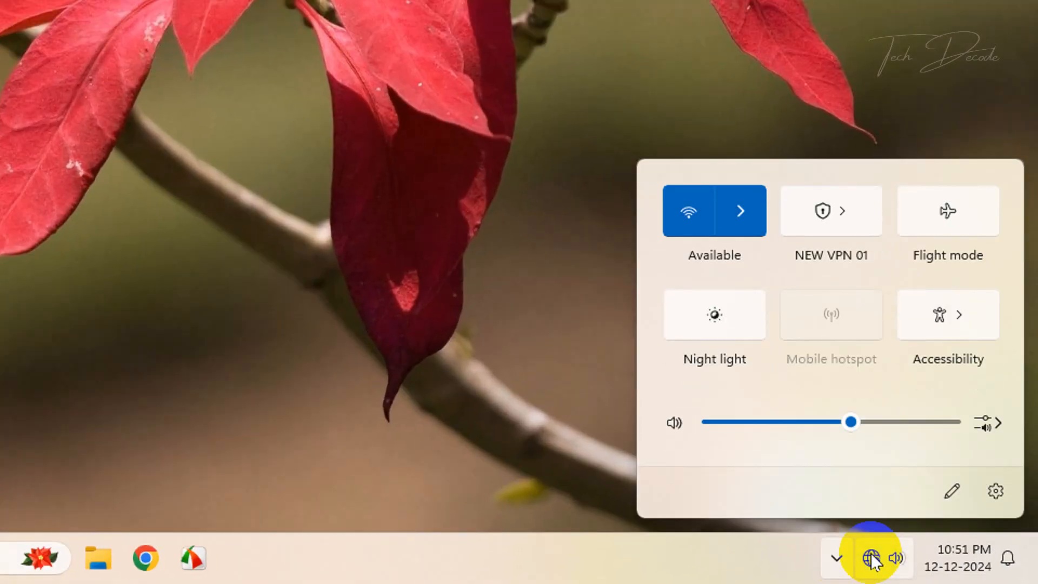
pyautogui.click(741, 210)
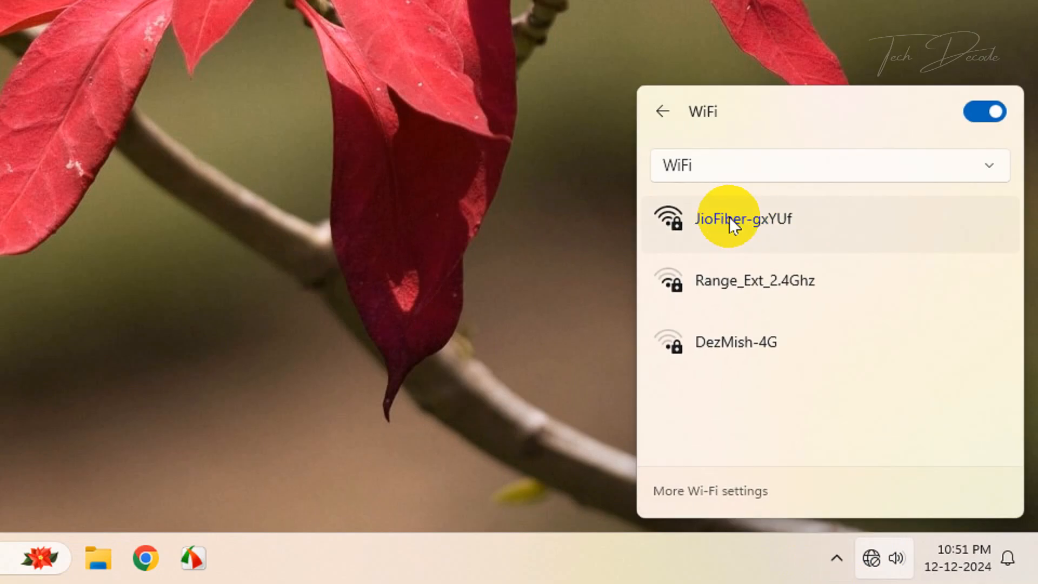
pyautogui.click(742, 219)
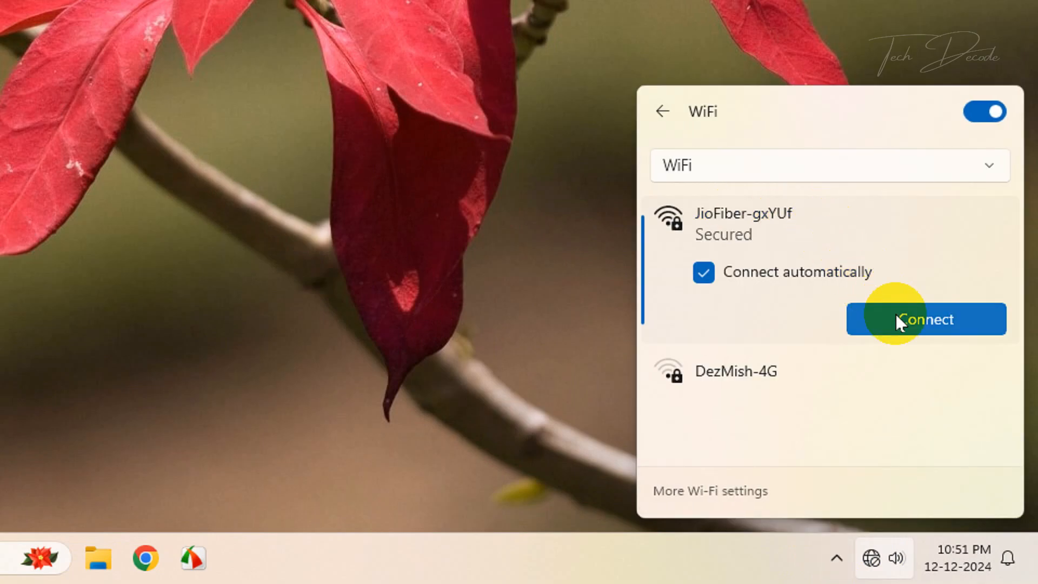
pyautogui.click(925, 318)
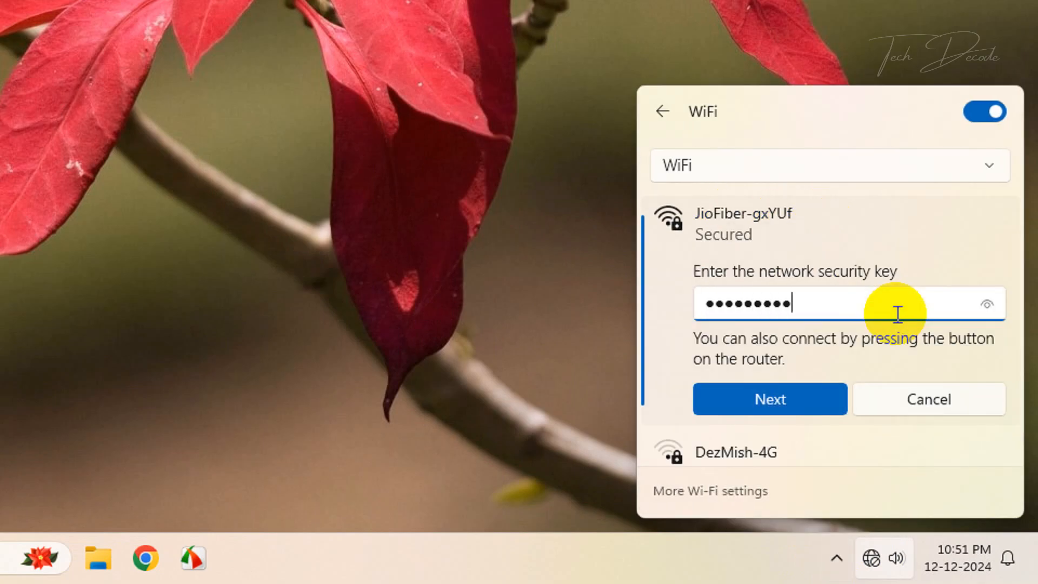
pyautogui.click(768, 399)
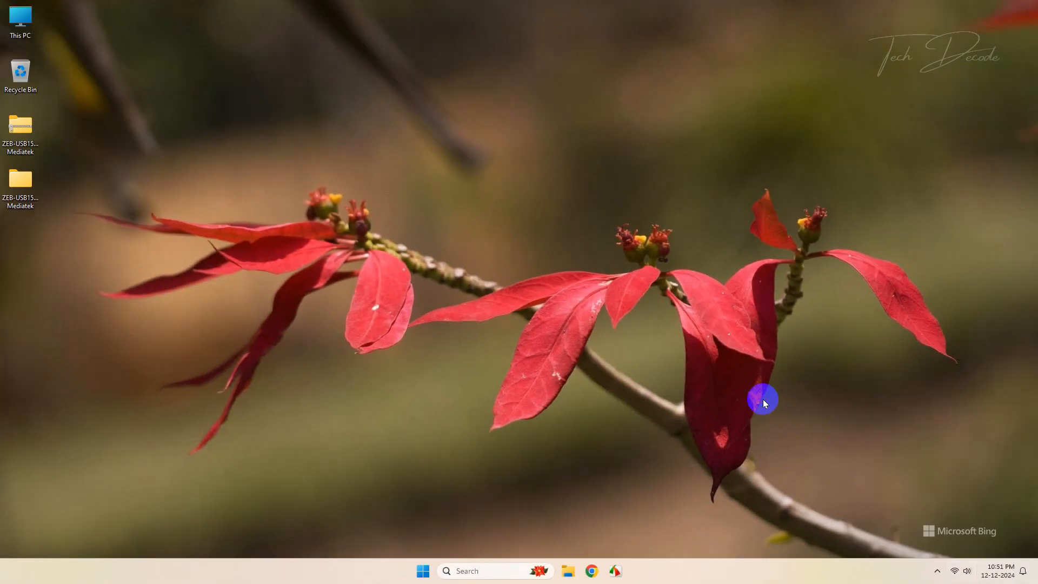
# - Open Chrome to check internet access
pyautogui.click(591, 571)
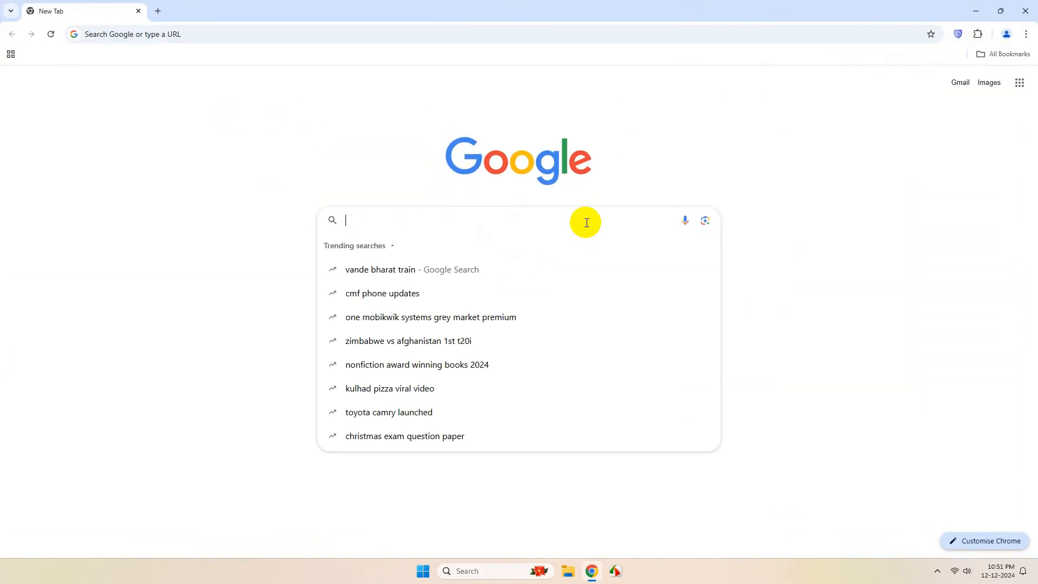